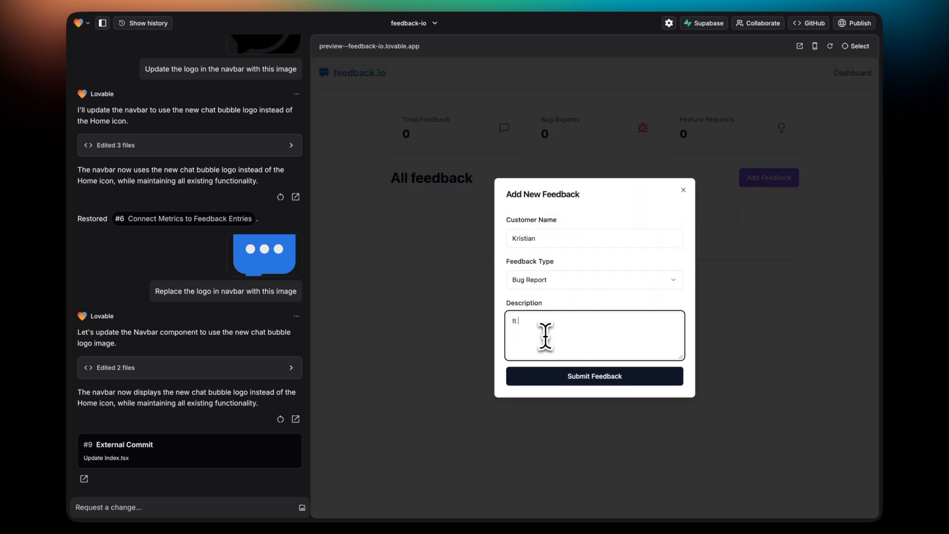
Step: Submit the Bug Report feedback "It breaks all the time!" to the All feedback list
click(594, 376)
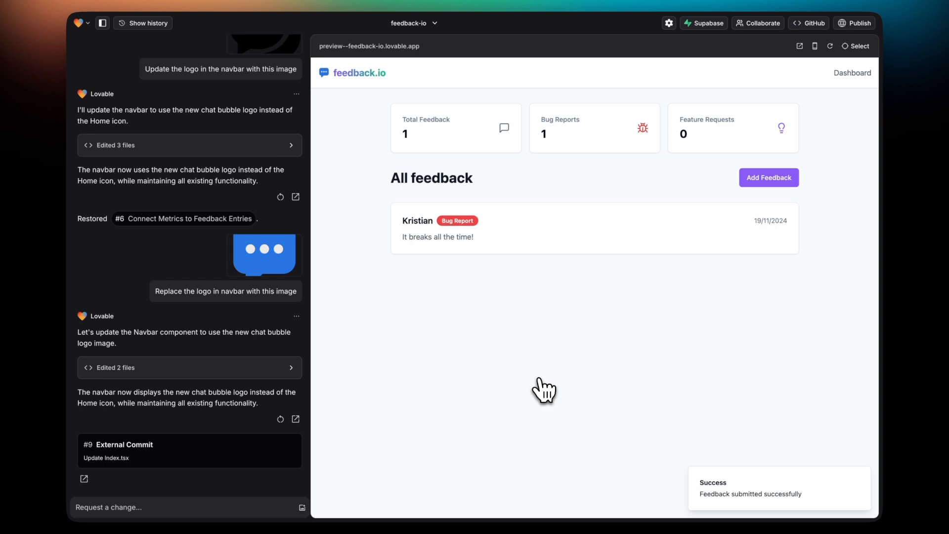
mouse_move(834, 61)
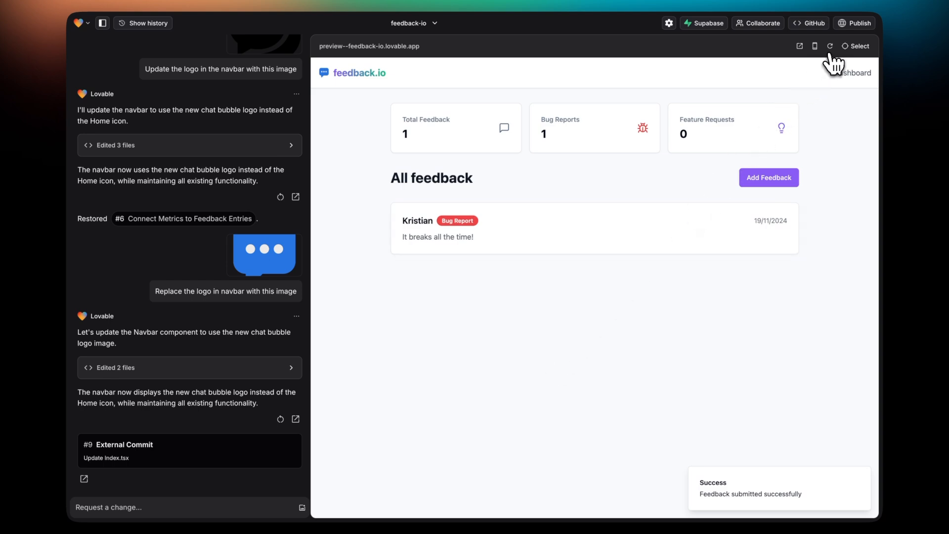
Step: Create a new Supabase project named feedback-io from the projects dashboard
click(704, 23)
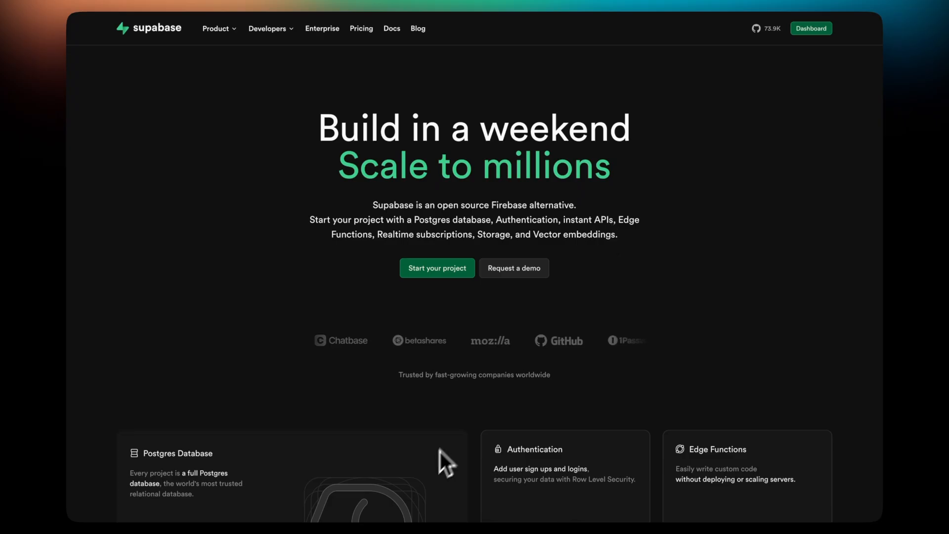
click(810, 28)
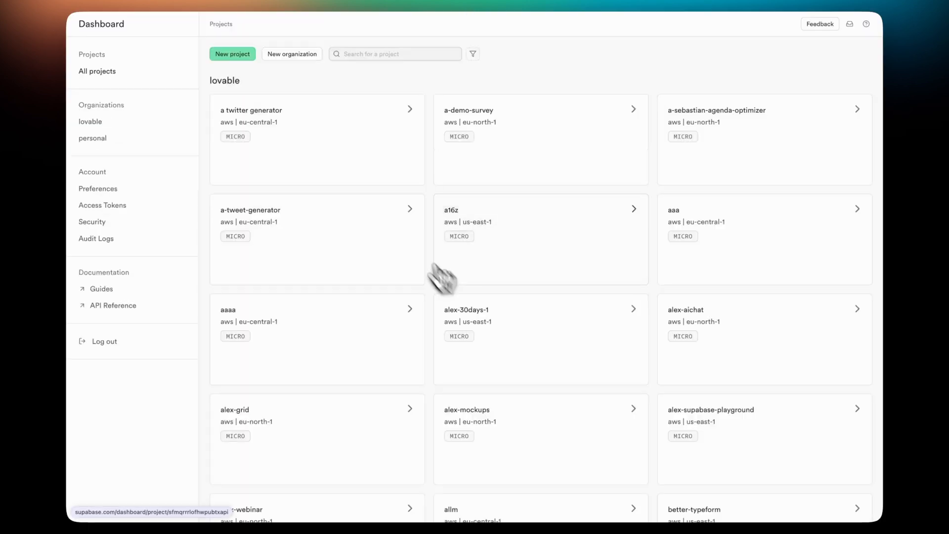
click(232, 53)
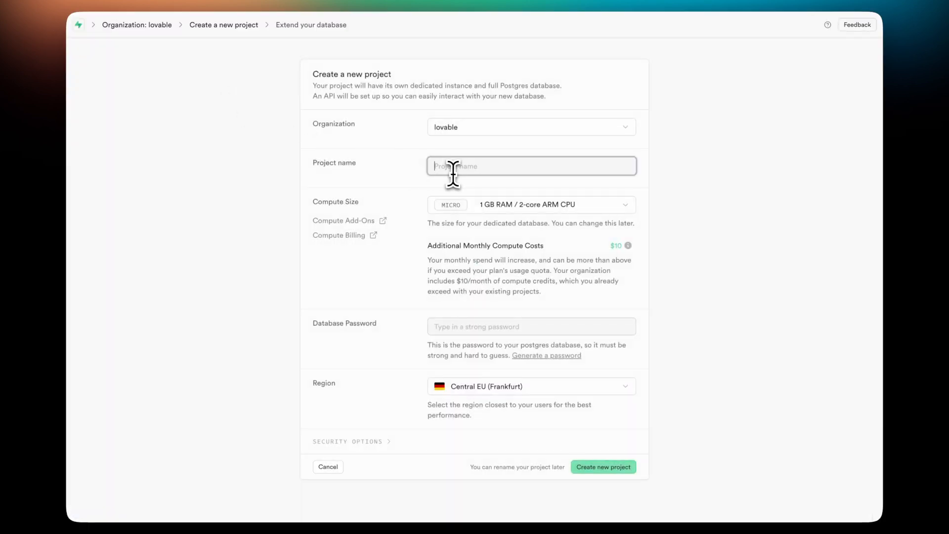
text(feedbacki)
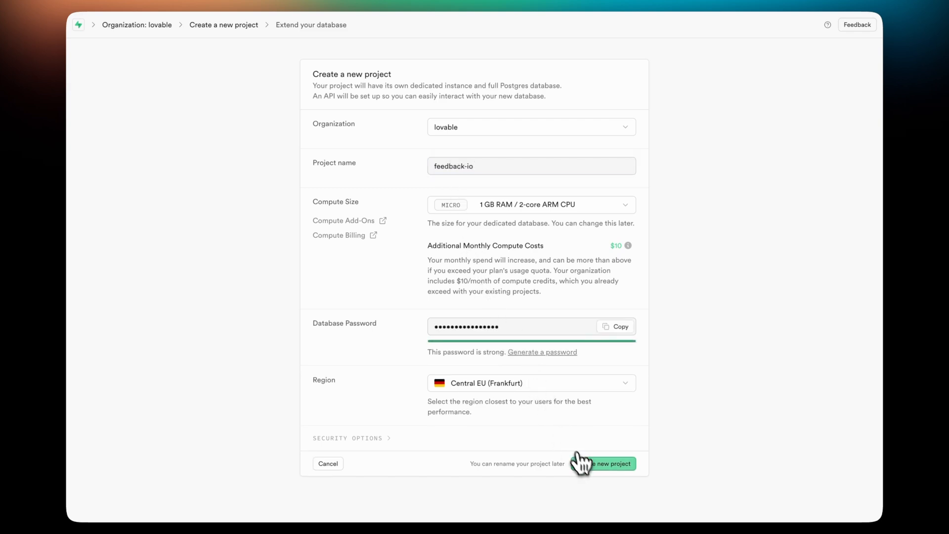
click(611, 463)
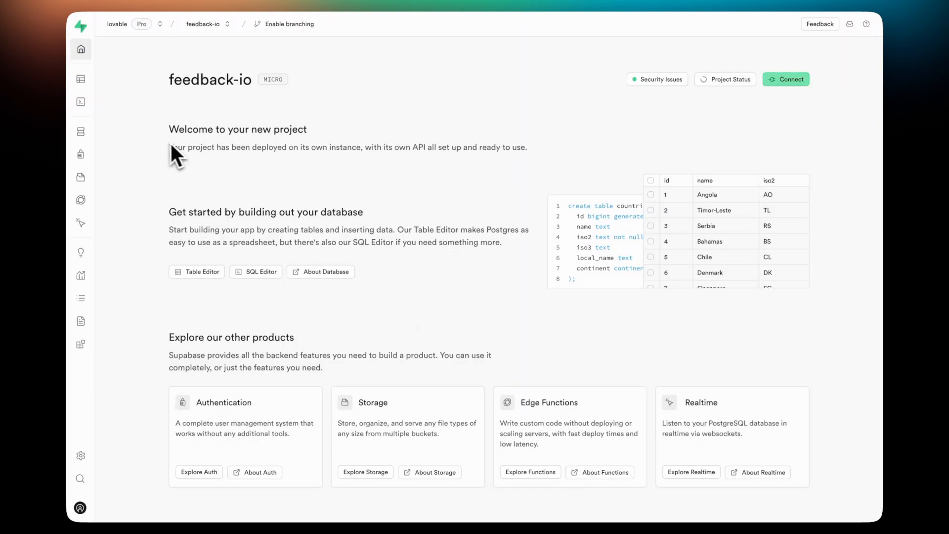
Step: Create a feedback table with a content column of type text
click(81, 79)
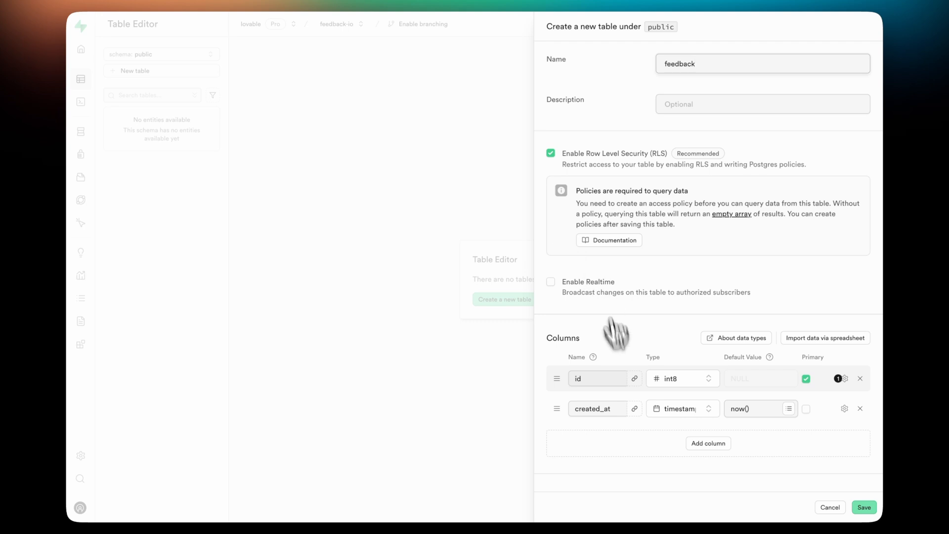
click(707, 443)
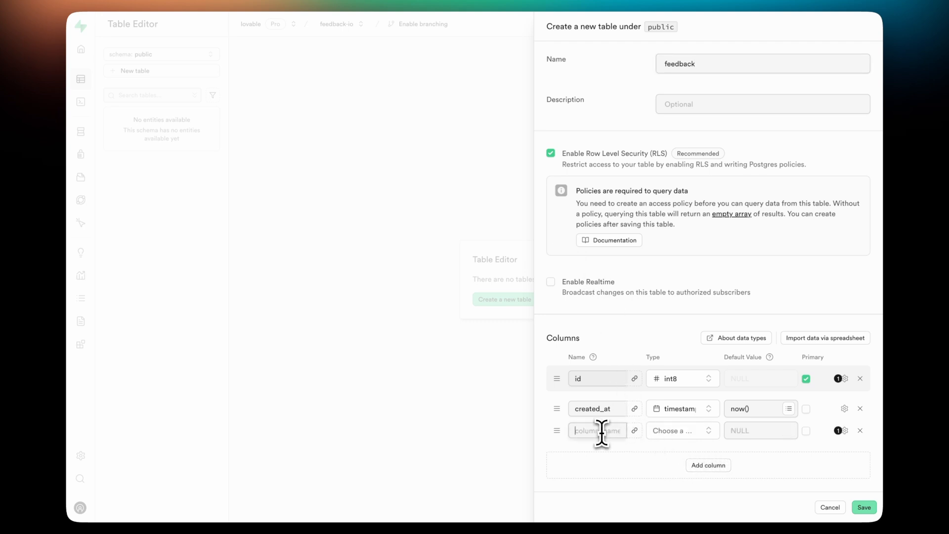
text(content)
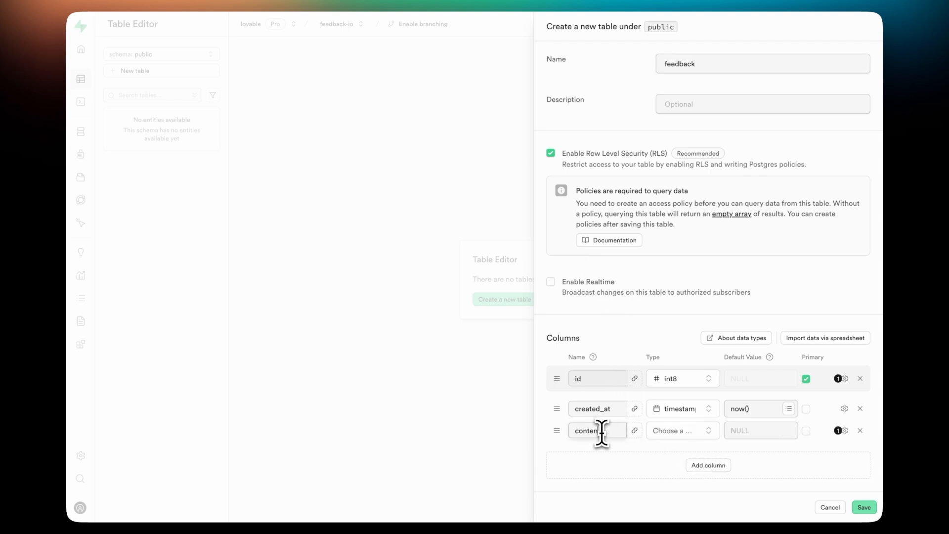
click(682, 431)
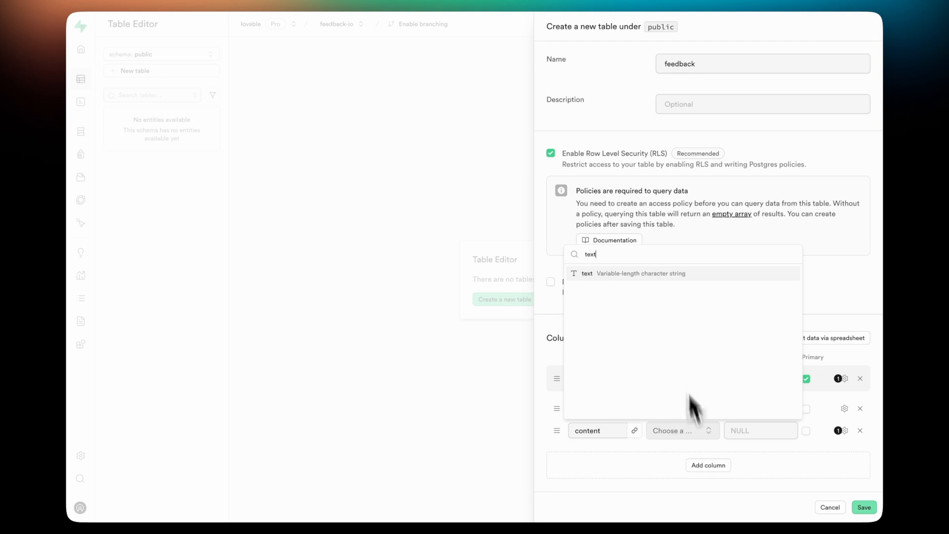
click(586, 273)
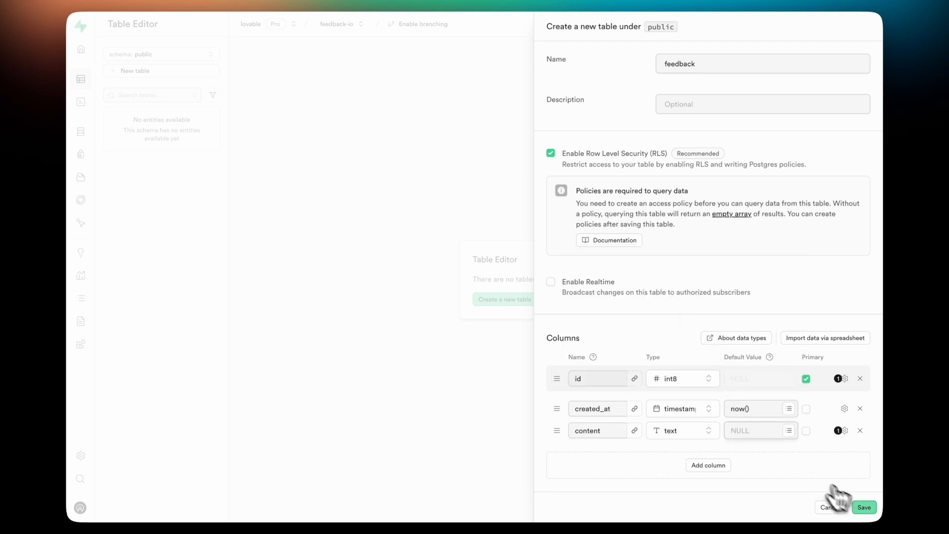
click(863, 507)
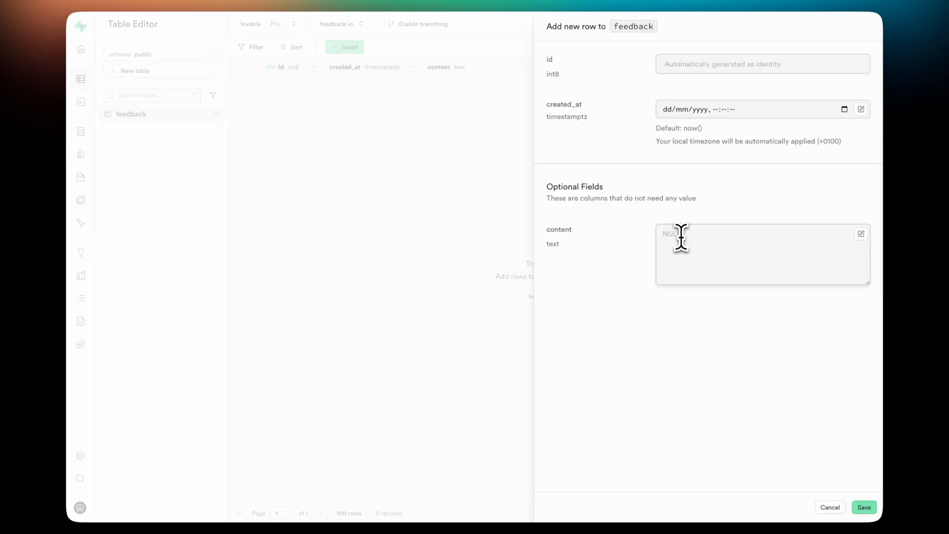
Step: Insert a first row with content "The login is not working"
text(The login is not working)
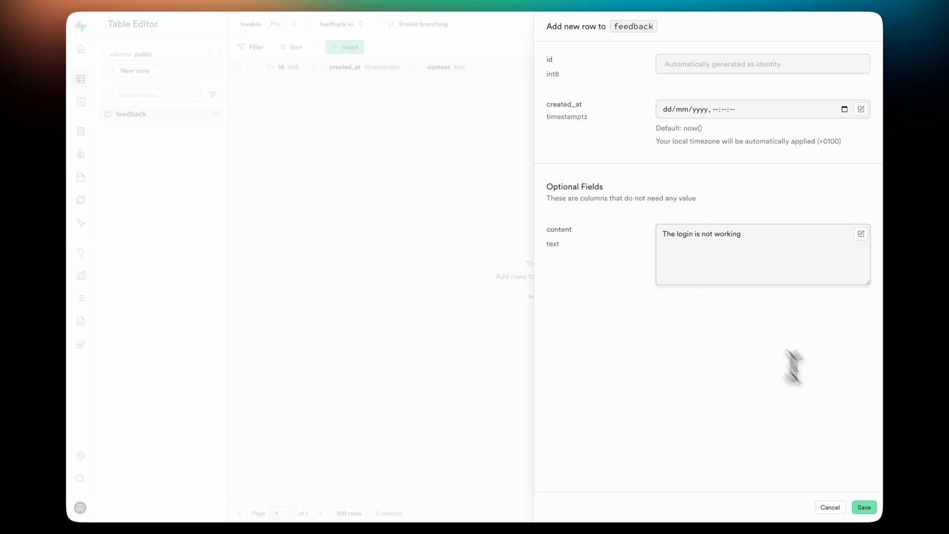
click(866, 507)
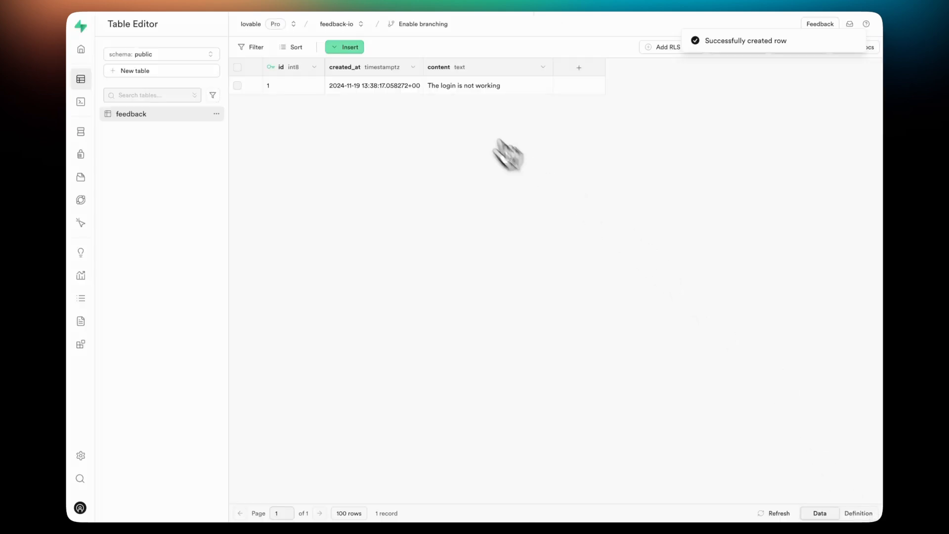
Step: Run CREATE TABLE feedback (id SERIAL PRIMARY KEY, content TEXT NOT NULL) and view the empty table
click(215, 114)
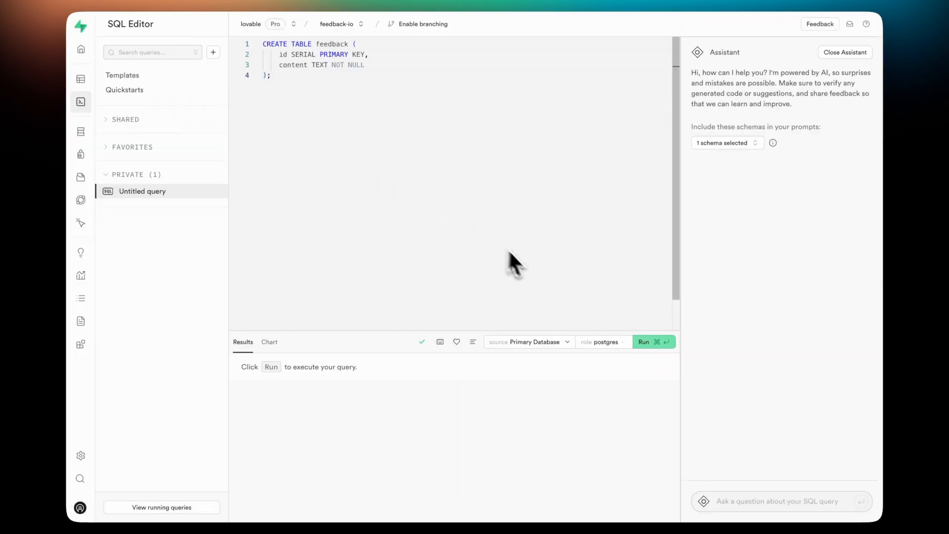
click(654, 341)
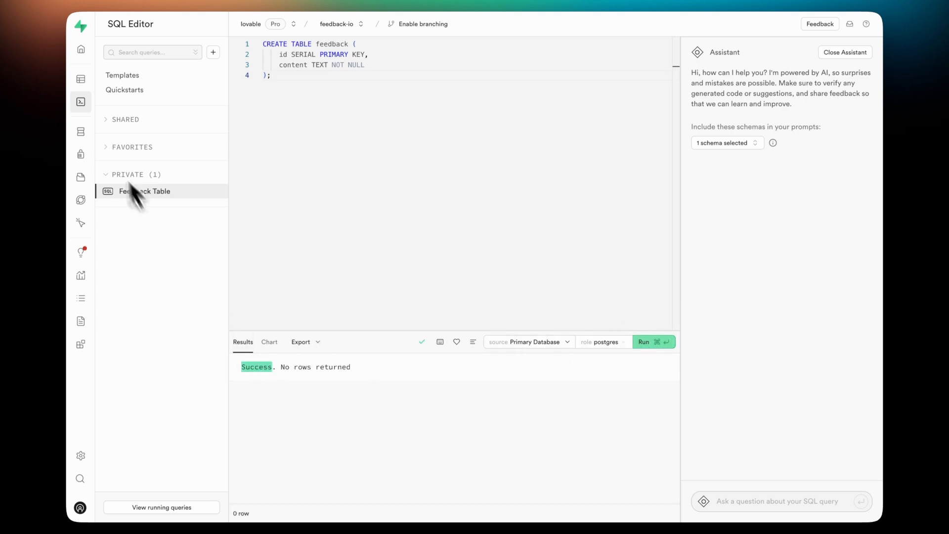
click(80, 79)
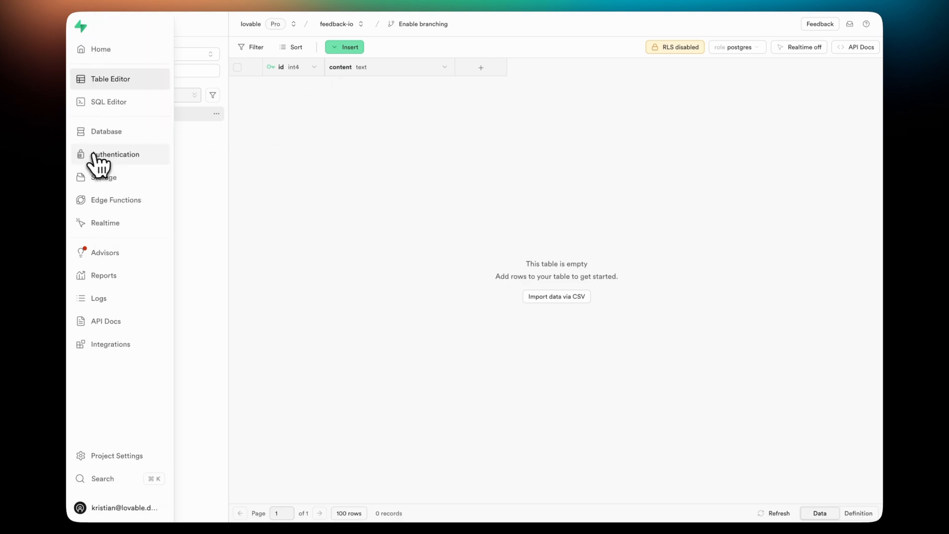
click(118, 154)
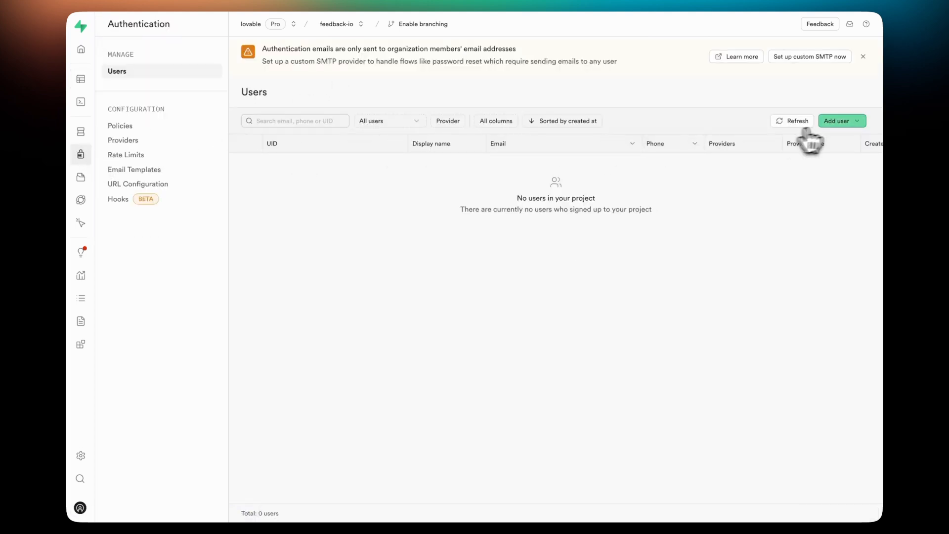
click(838, 121)
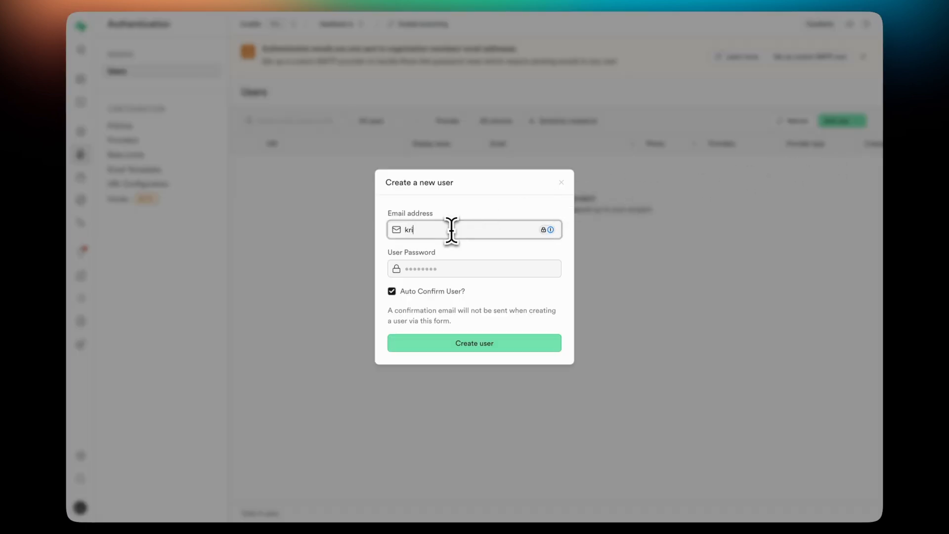
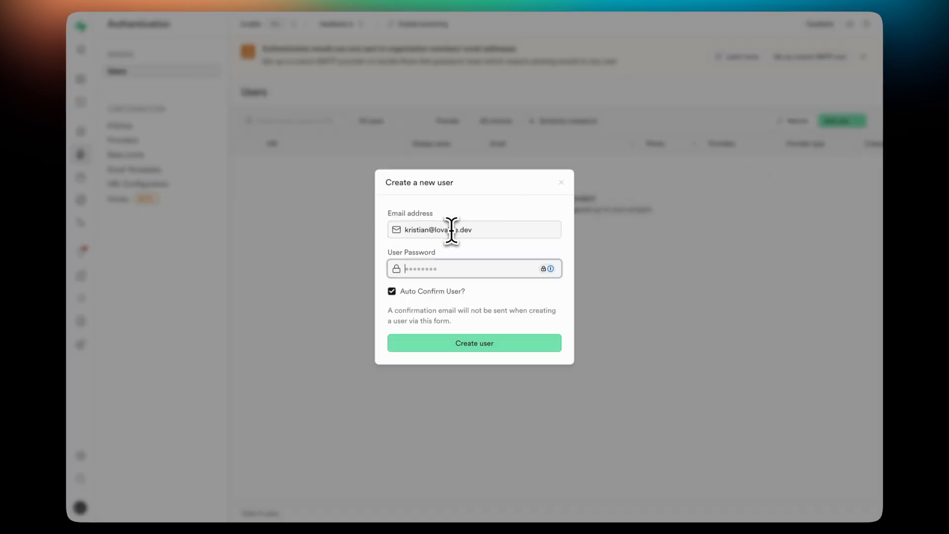
click(475, 343)
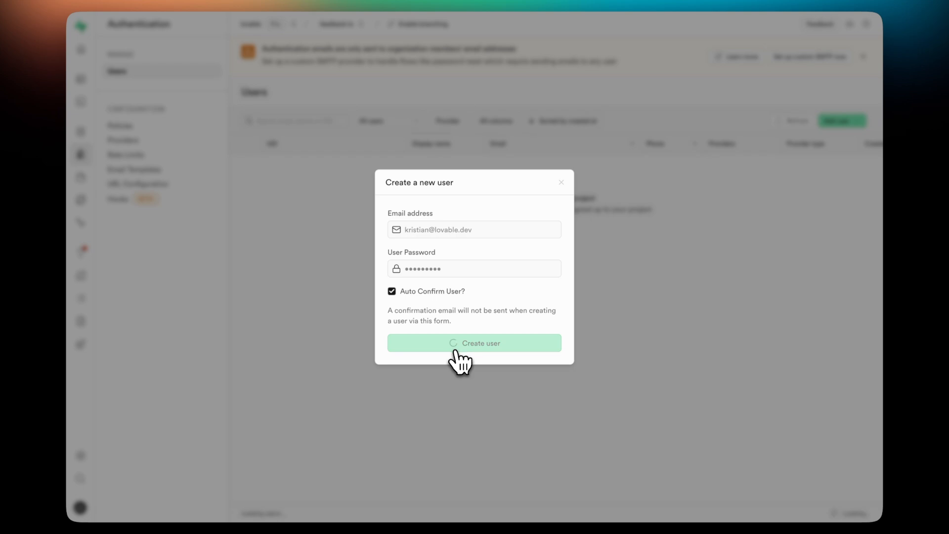
click(474, 343)
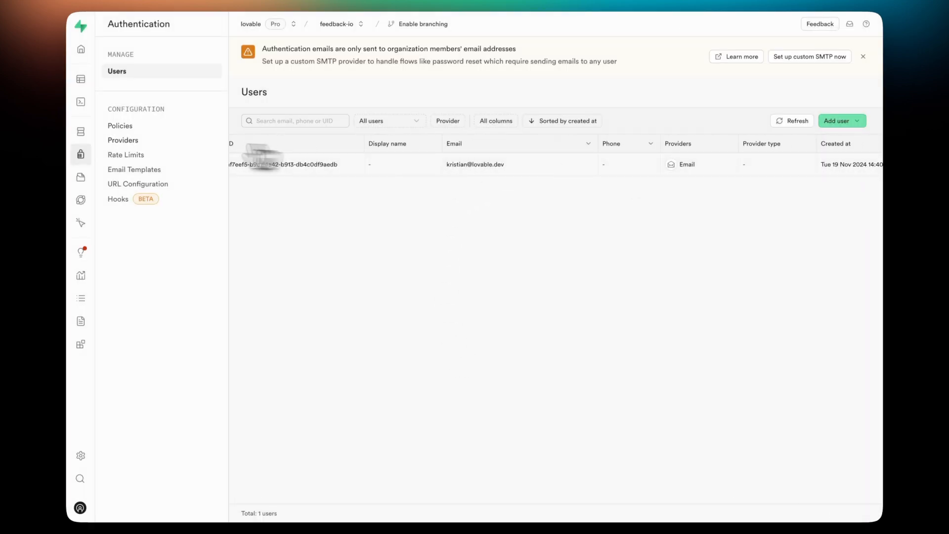
Step: Browse the auth providers list, the empty Storage section, and the Edge Functions overview
click(122, 140)
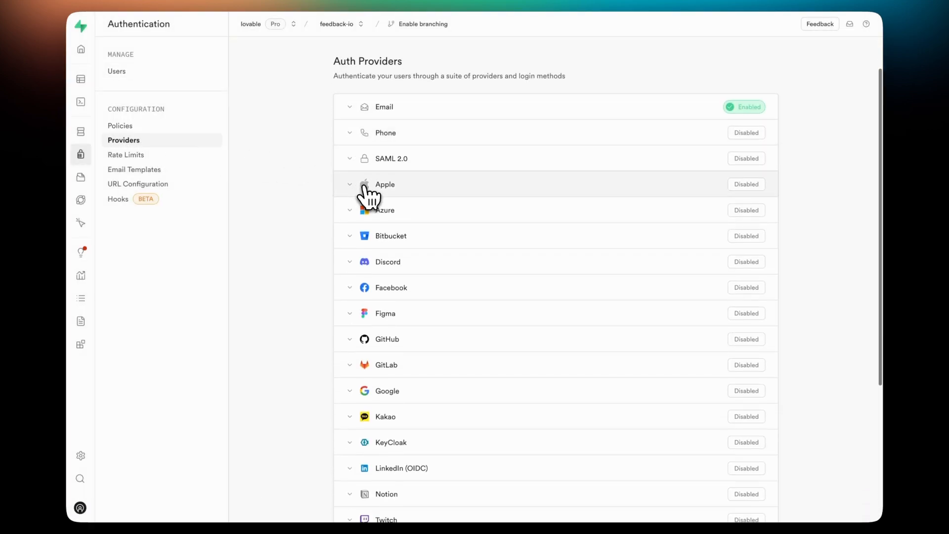
scroll(down, 3)
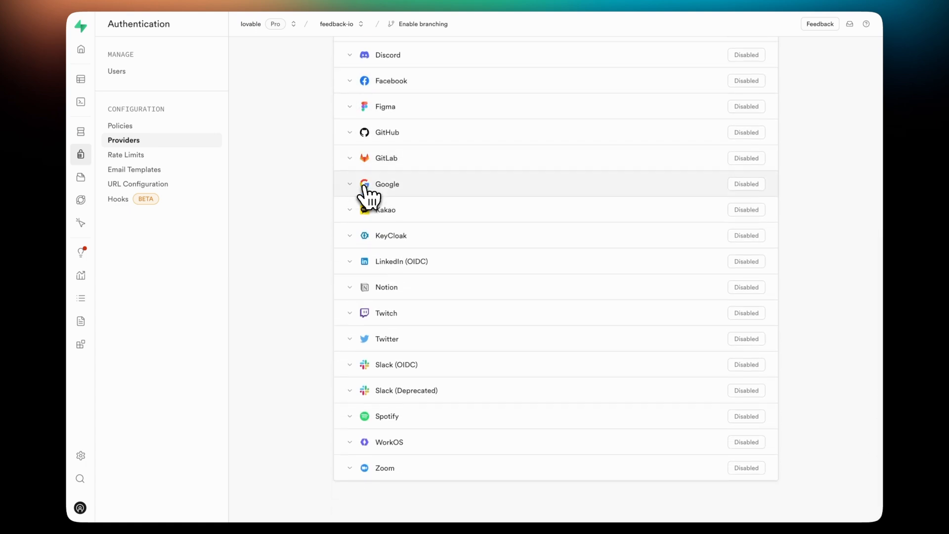
click(81, 176)
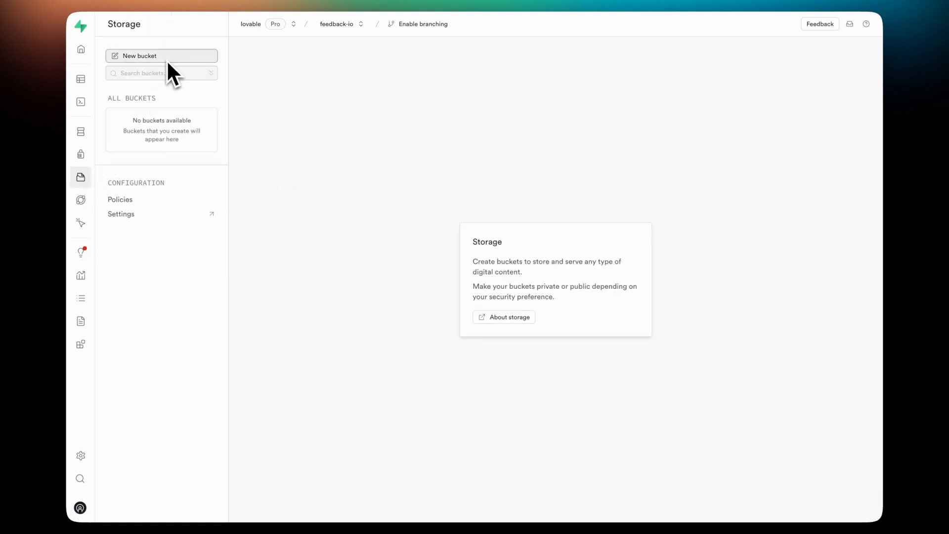
click(81, 200)
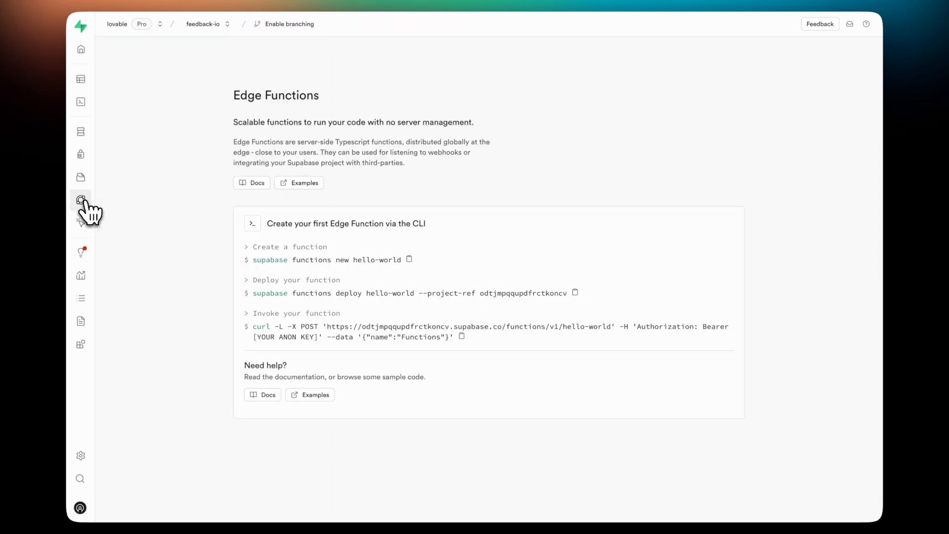